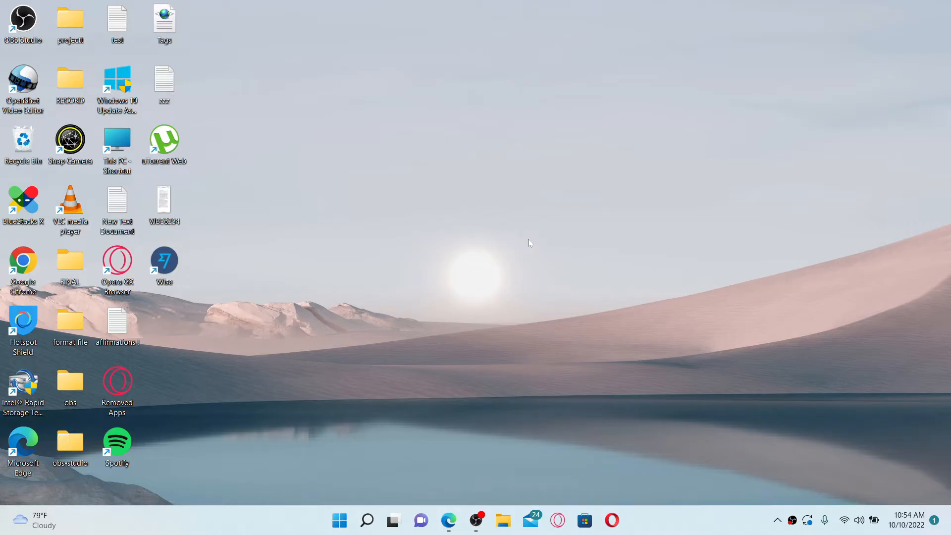
pyautogui.moveTo(539, 456)
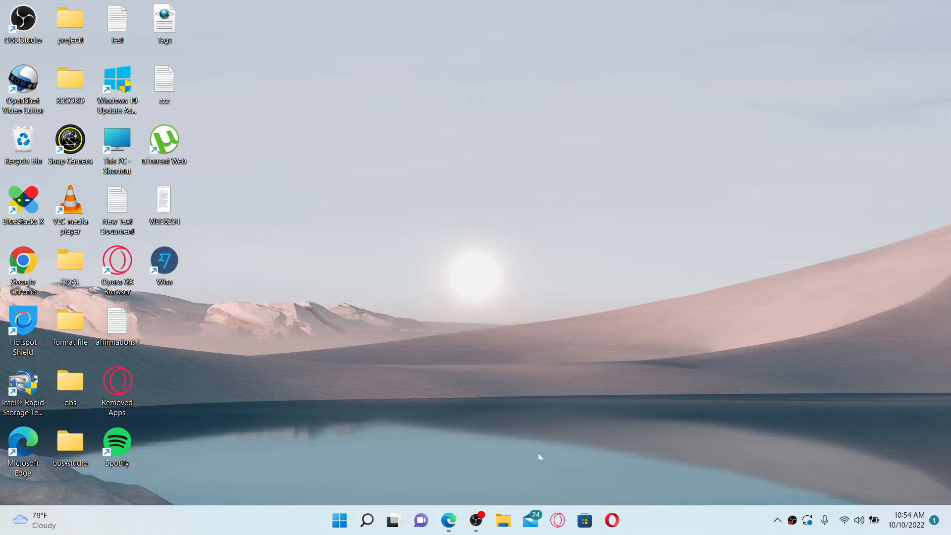
# Step: Launch Wise from the desktop and land on the Home activity overview with no transactions
pyautogui.doubleClick(163, 261)
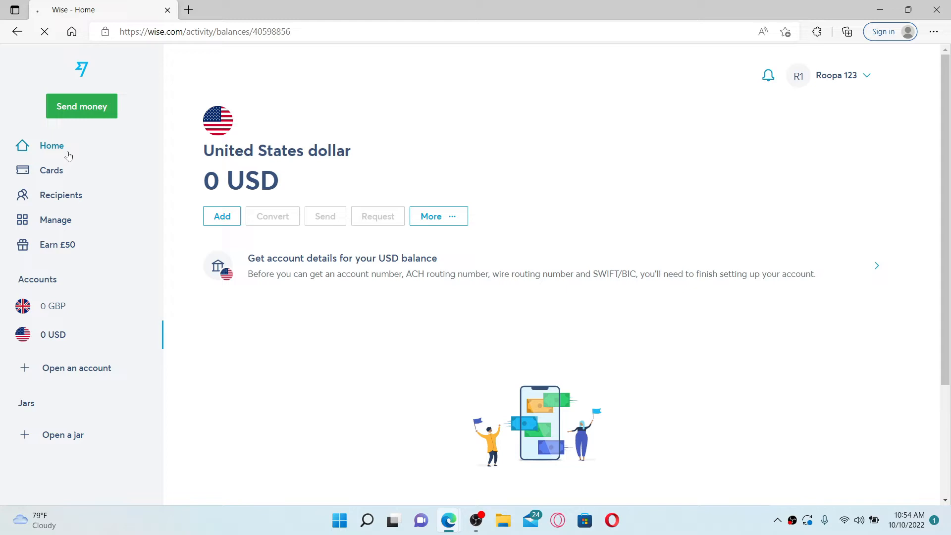
pyautogui.click(51, 145)
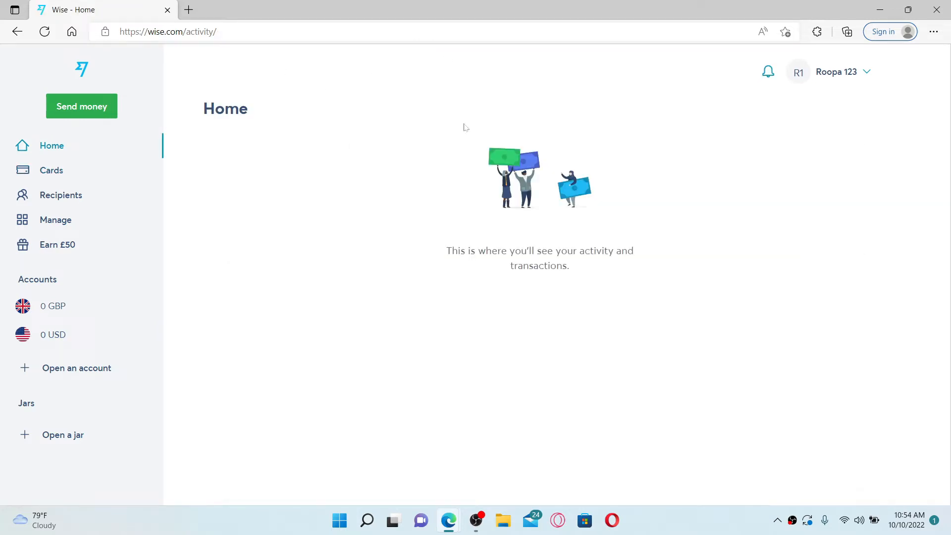
pyautogui.moveTo(52, 306)
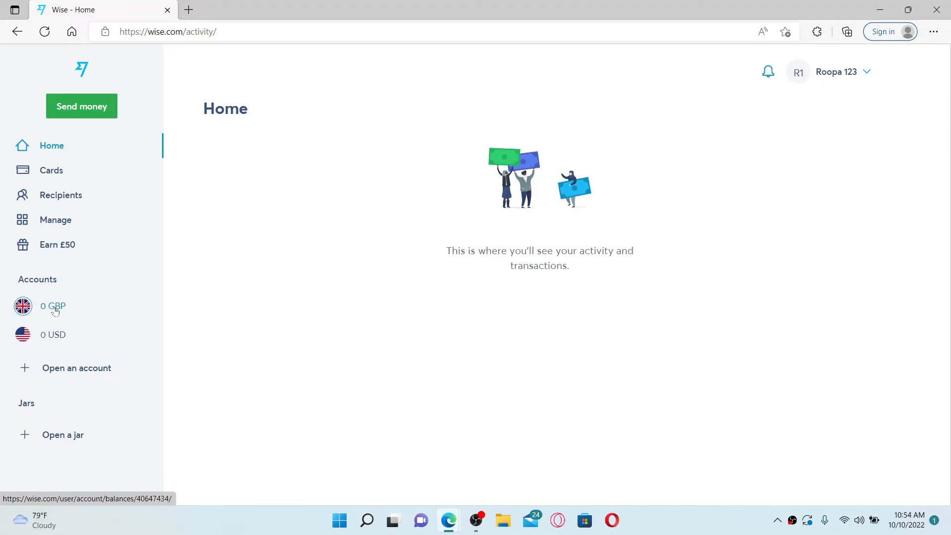
pyautogui.moveTo(52, 334)
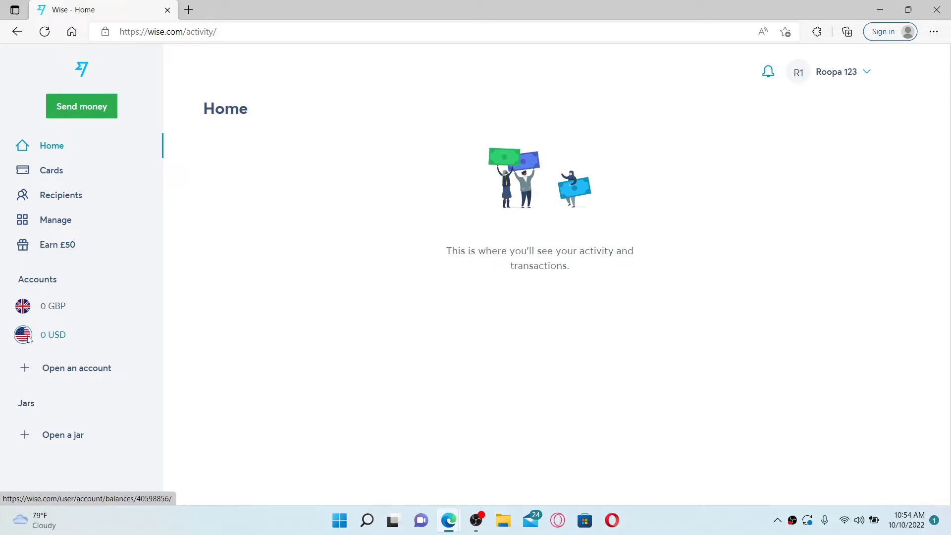
# Step: Show the US dollar balance at 0 USD, where Convert is unavailable
pyautogui.click(53, 334)
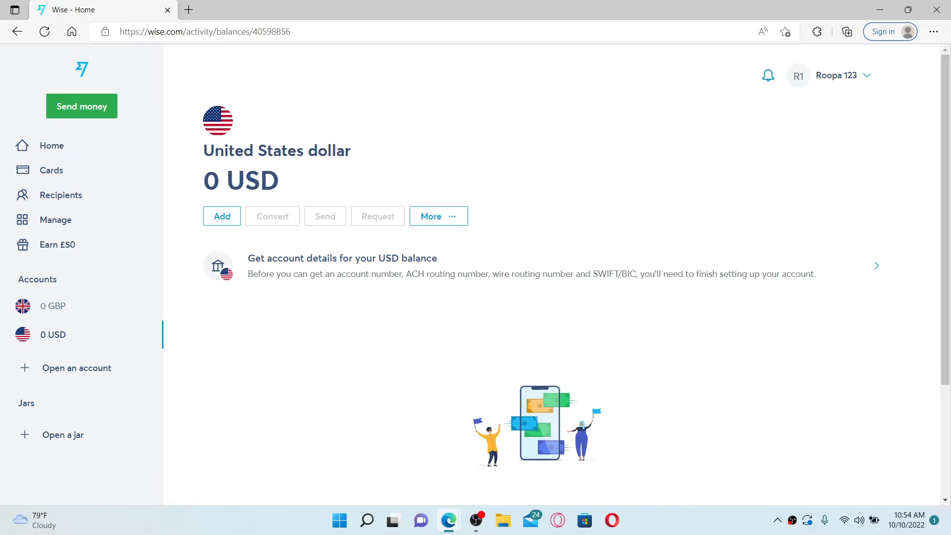
pyautogui.moveTo(197, 187)
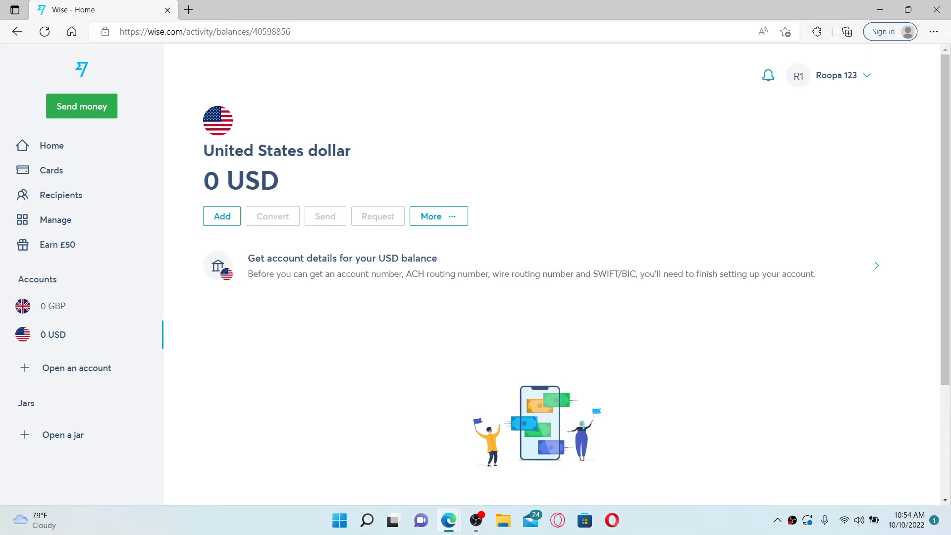
pyautogui.moveTo(280, 175)
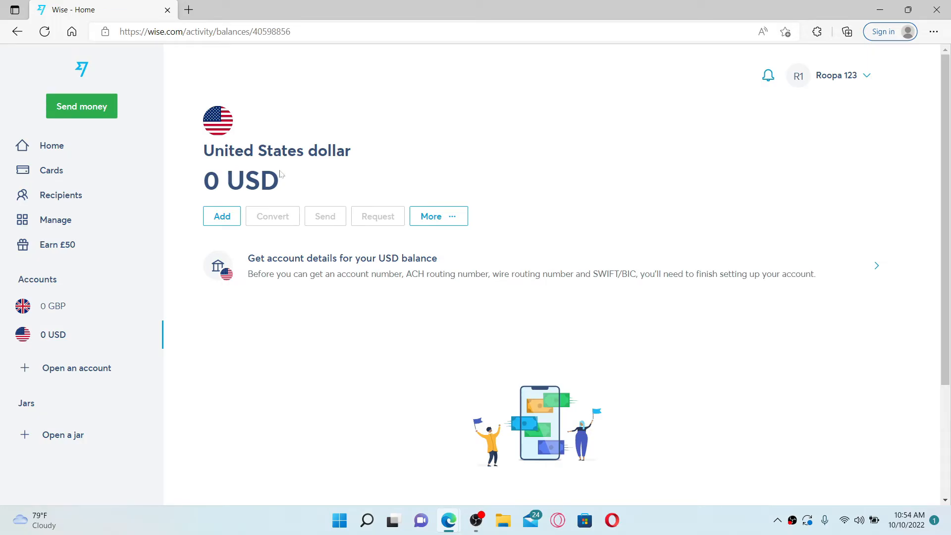
pyautogui.moveTo(279, 225)
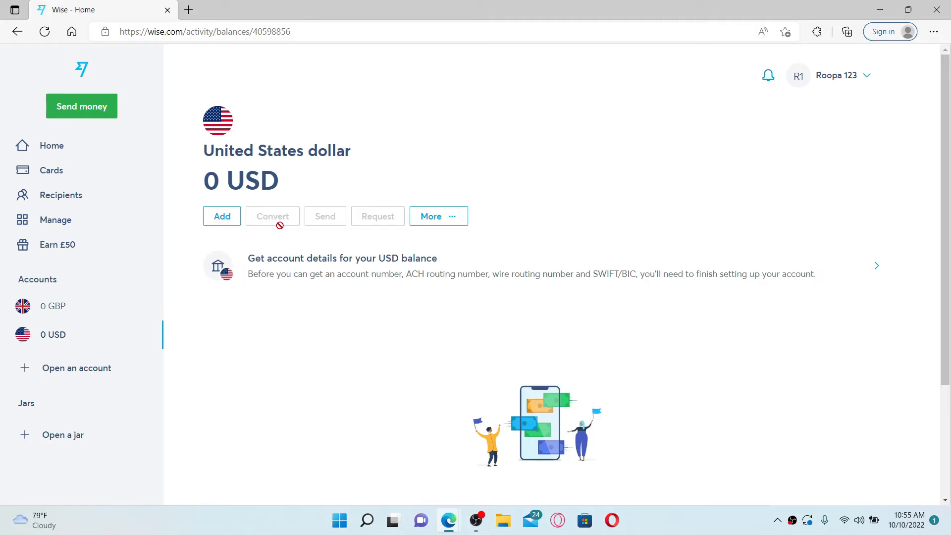
pyautogui.moveTo(285, 219)
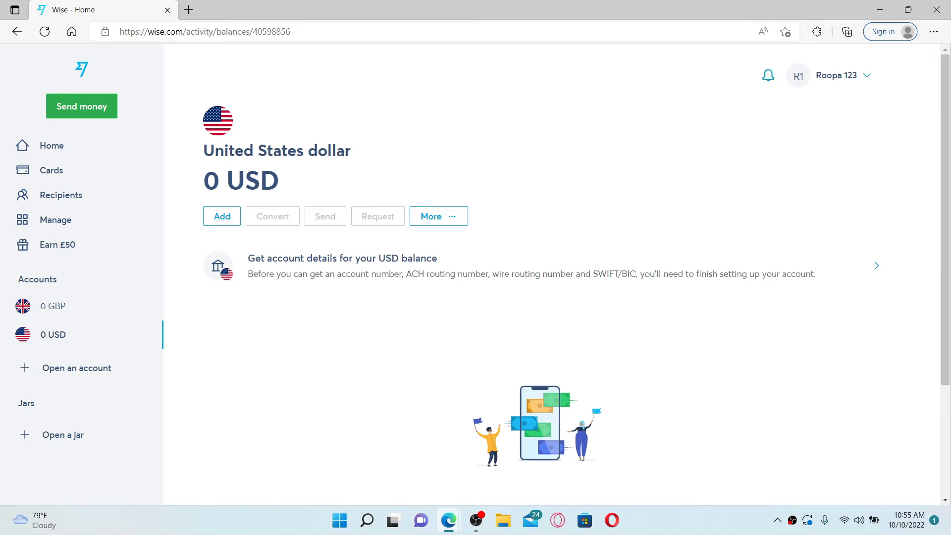
pyautogui.moveTo(277, 217)
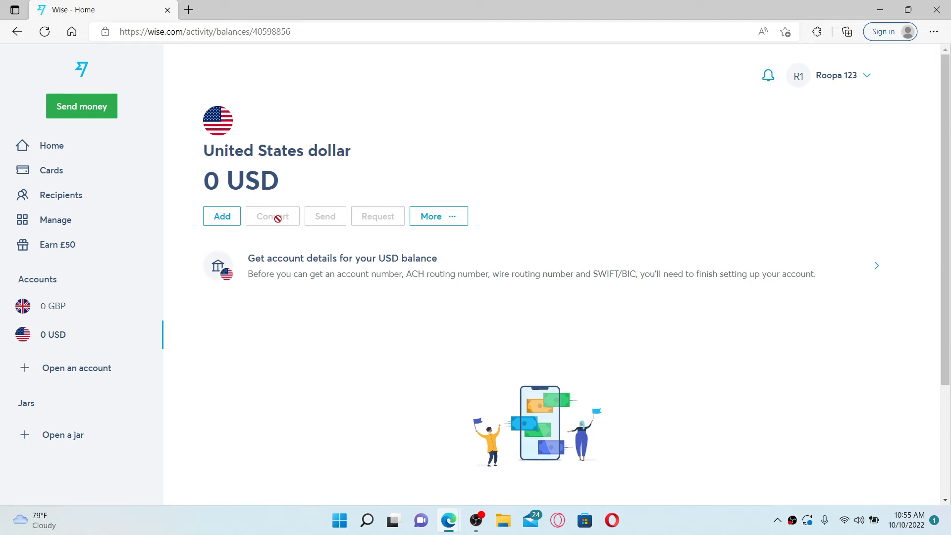